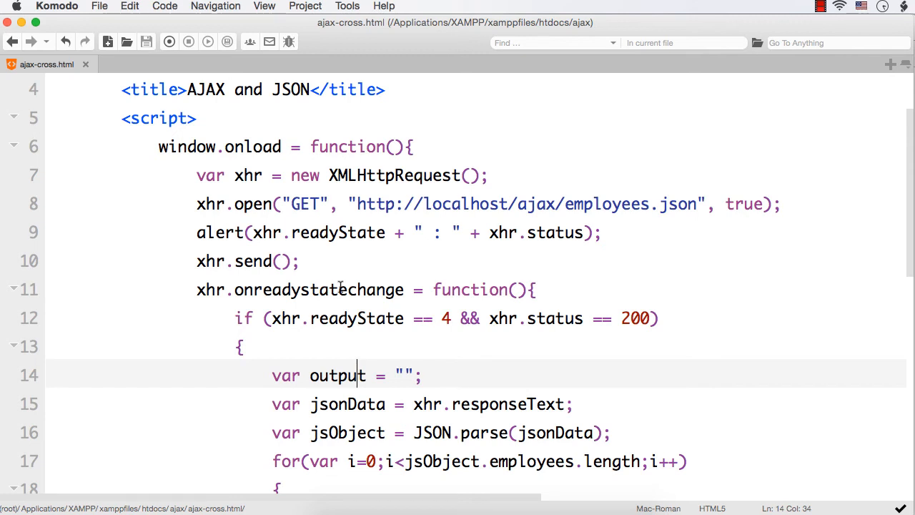
pyautogui.moveTo(344, 207)
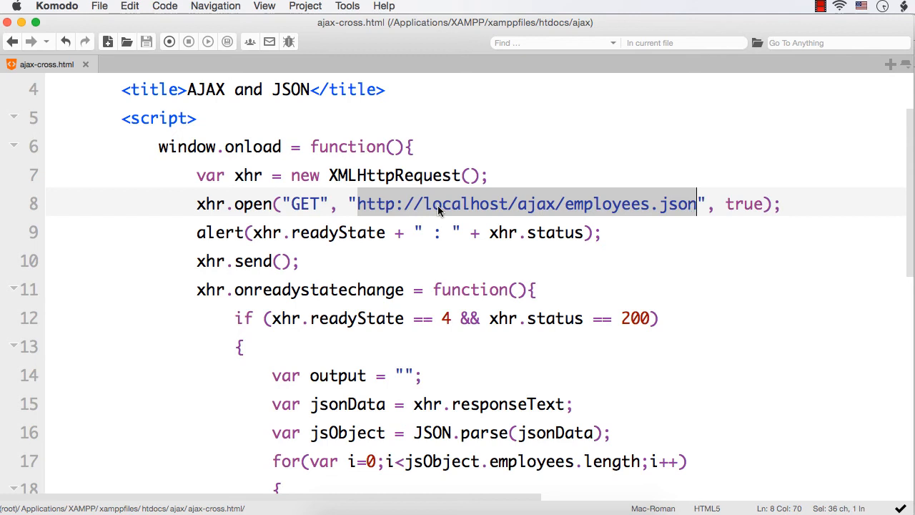
pyautogui.moveTo(674, 210)
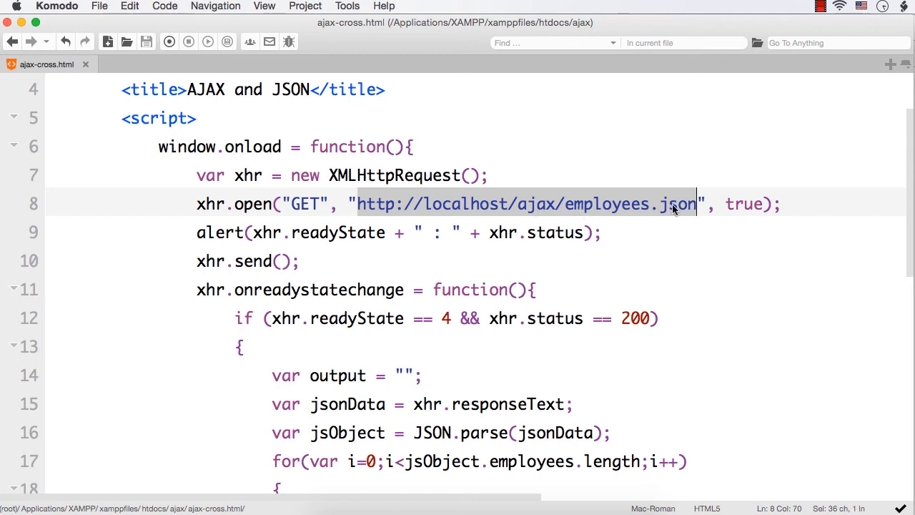
pyautogui.moveTo(694, 215)
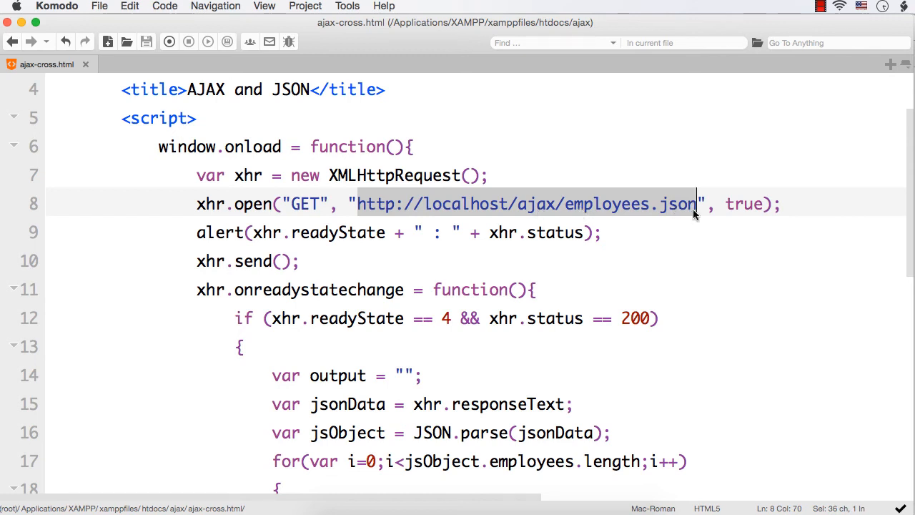
pyautogui.moveTo(540, 334)
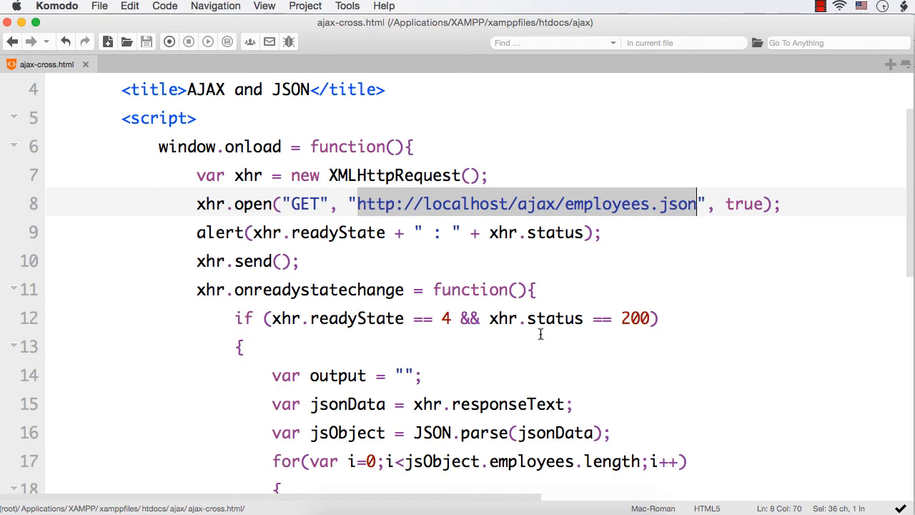
# - Reload ajax-cross.html in Chrome, then open localhost/ajax/employees.json in a new tab
pyautogui.scroll(-3)
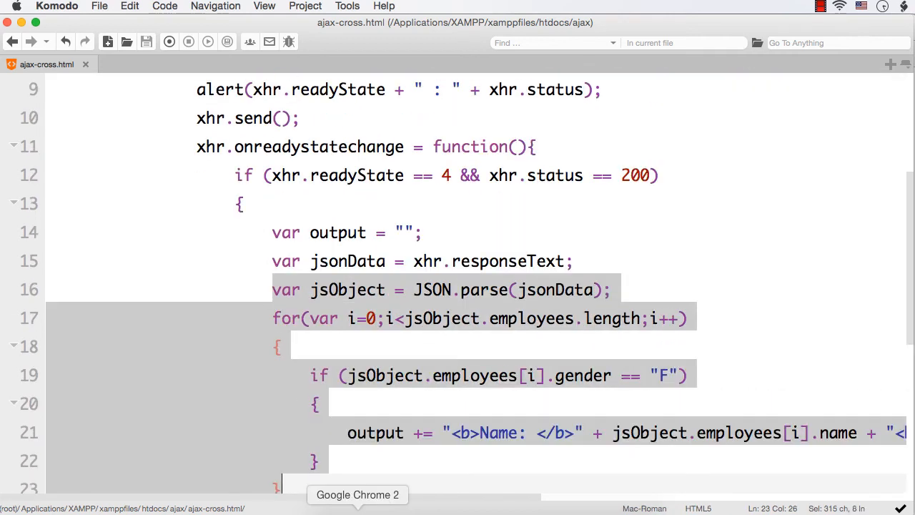
pyautogui.click(357, 494)
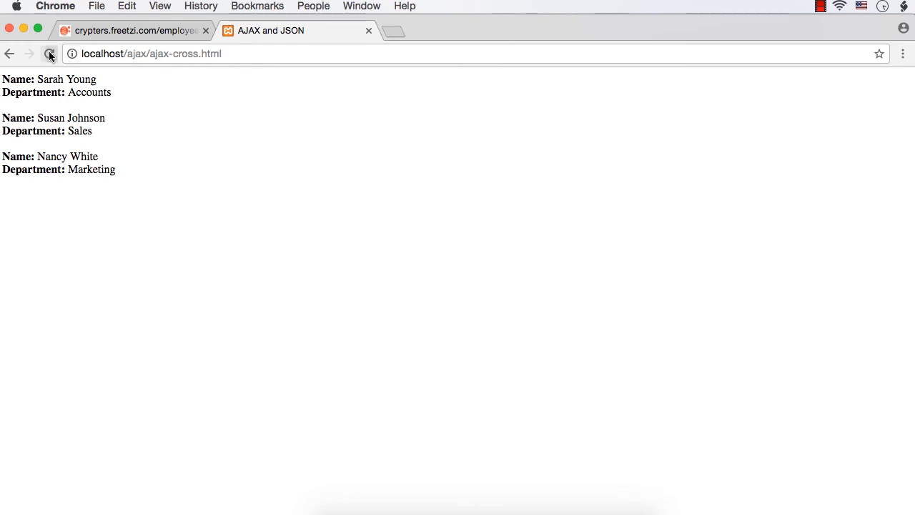
pyautogui.click(50, 54)
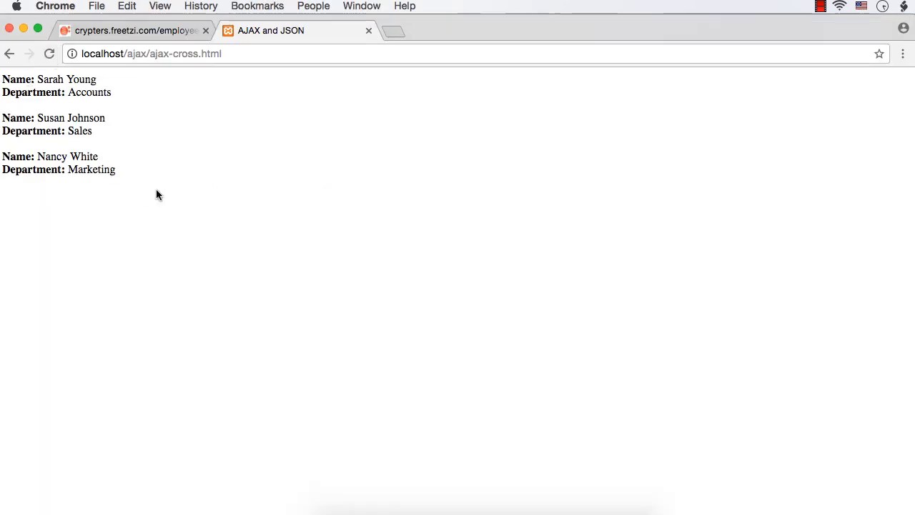
pyautogui.moveTo(87, 208)
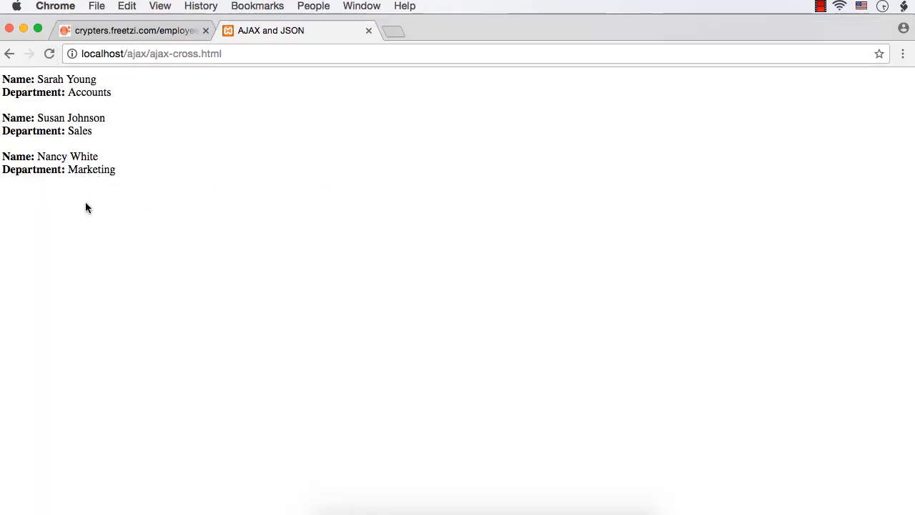
pyautogui.moveTo(91, 198)
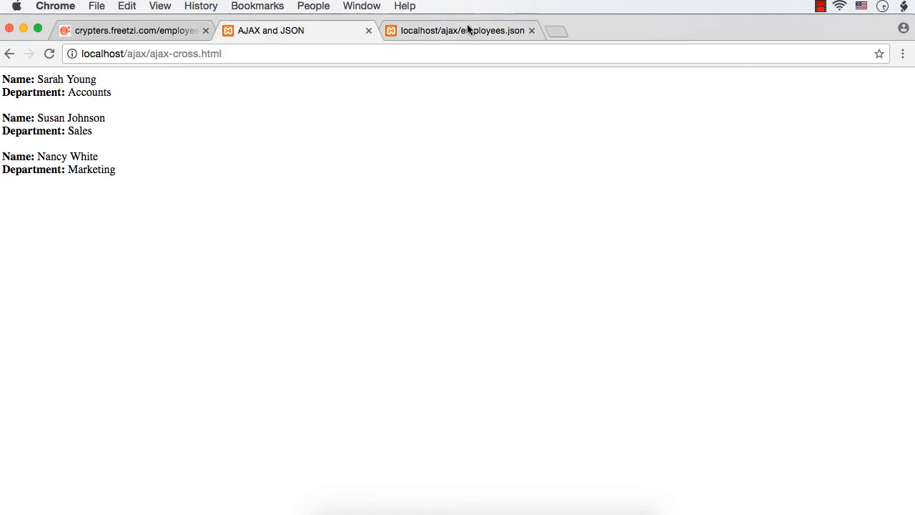
pyautogui.click(462, 30)
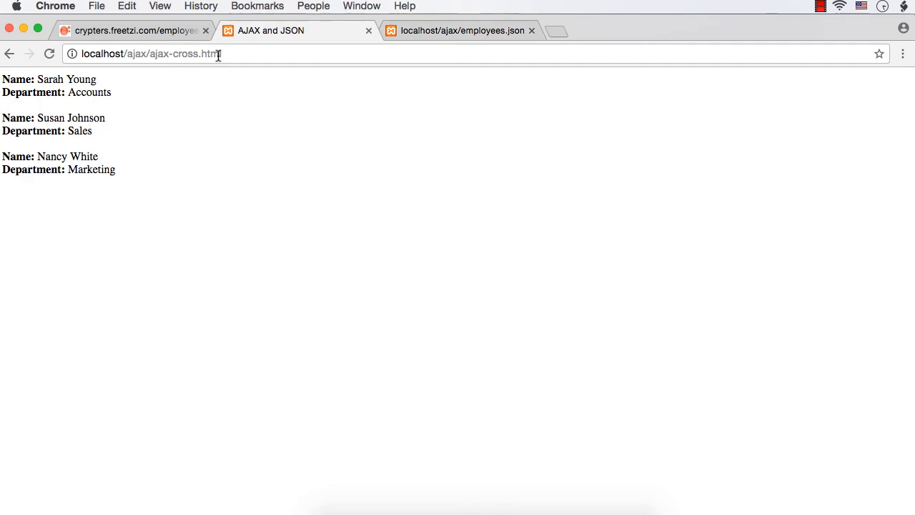
pyautogui.click(462, 30)
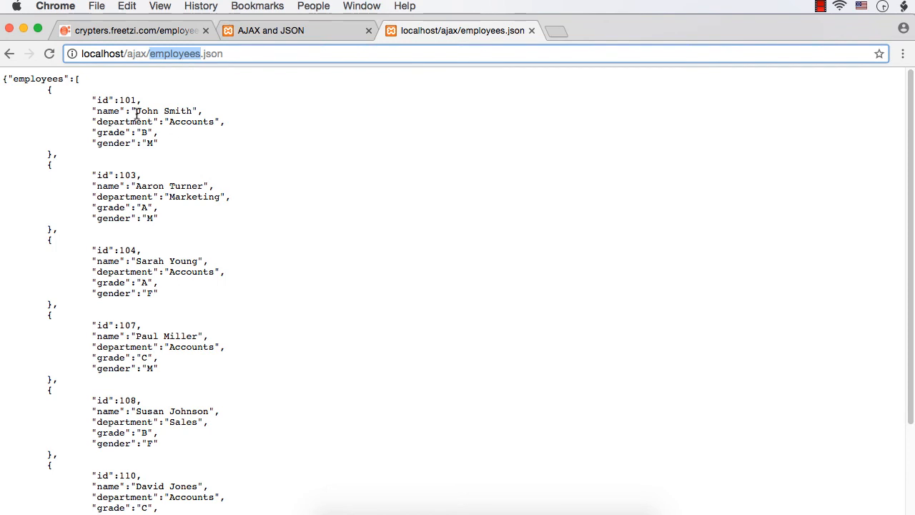
# - Show the crypters.freetzi.com/employees.json tab with the remote copy of the data
pyautogui.click(132, 30)
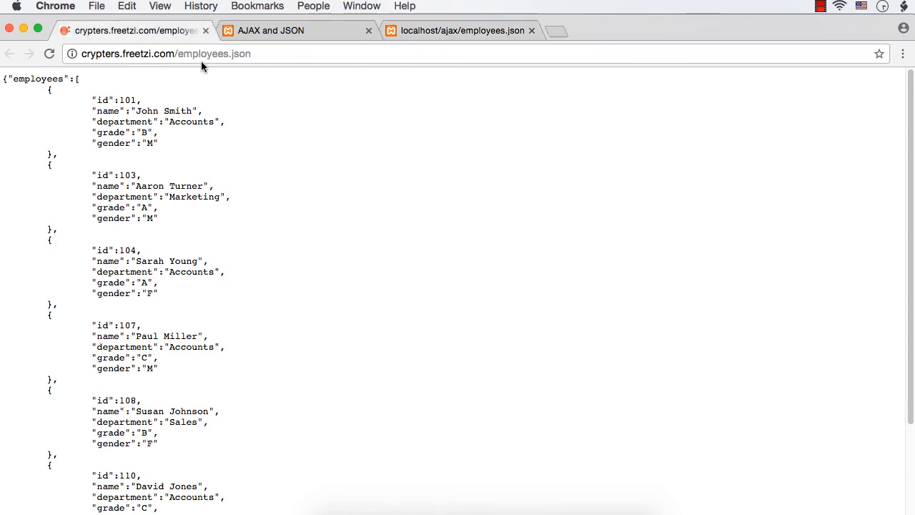
pyautogui.moveTo(182, 73)
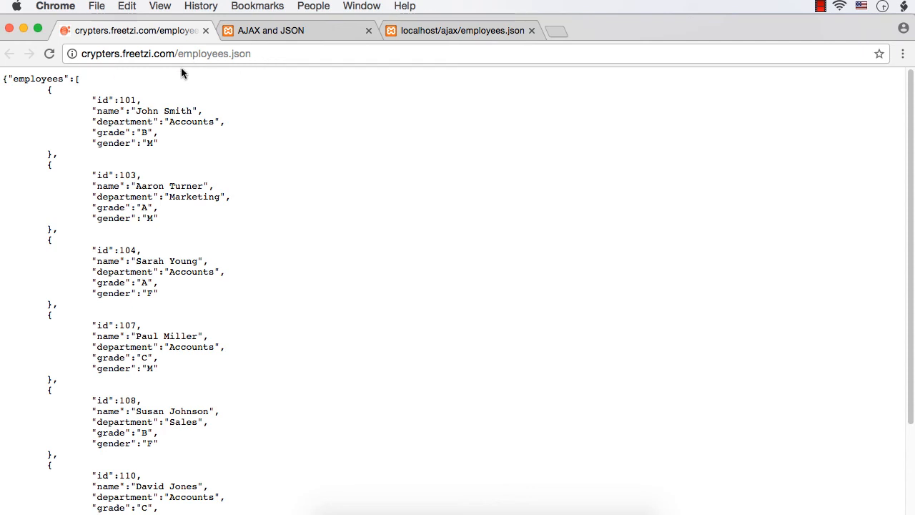
pyautogui.moveTo(190, 66)
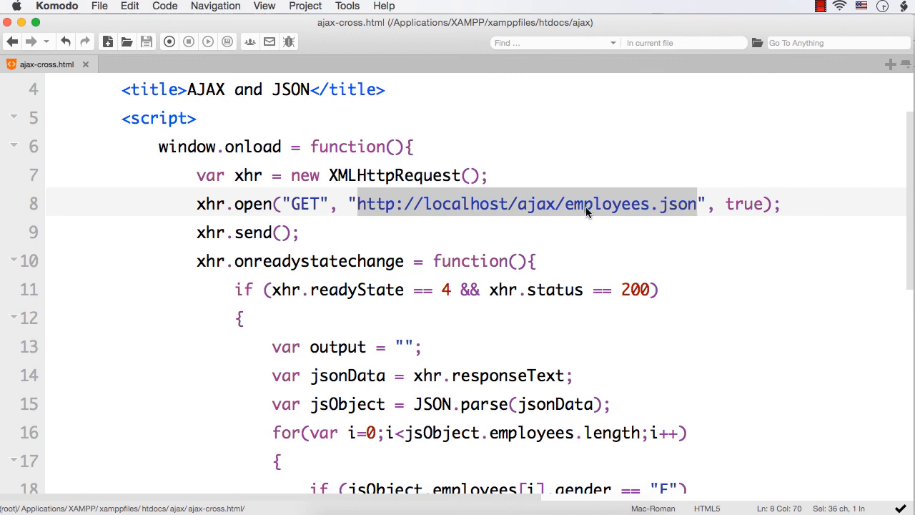
pyautogui.moveTo(685, 204)
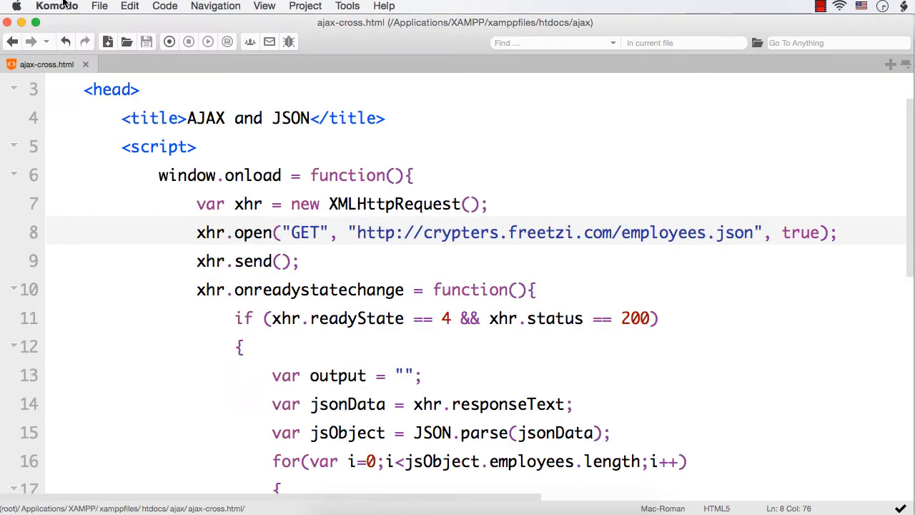
pyautogui.click(108, 41)
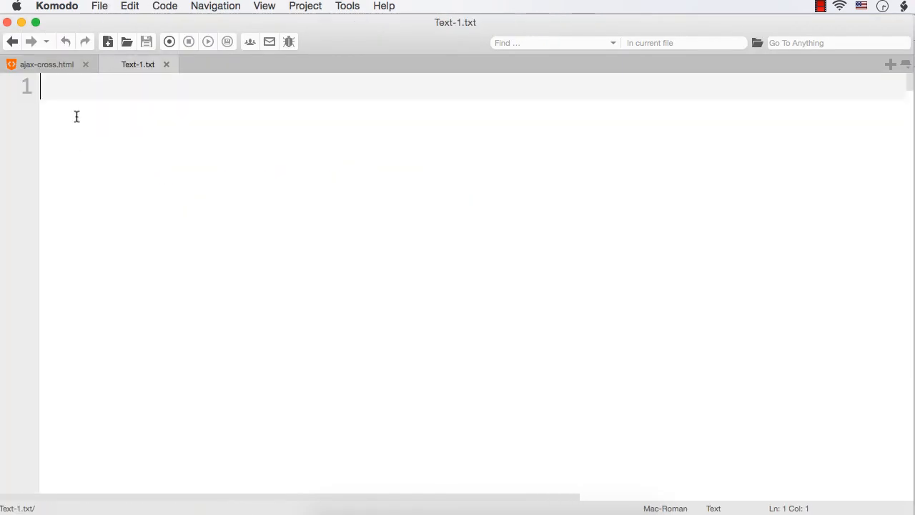
pyautogui.write('http:')
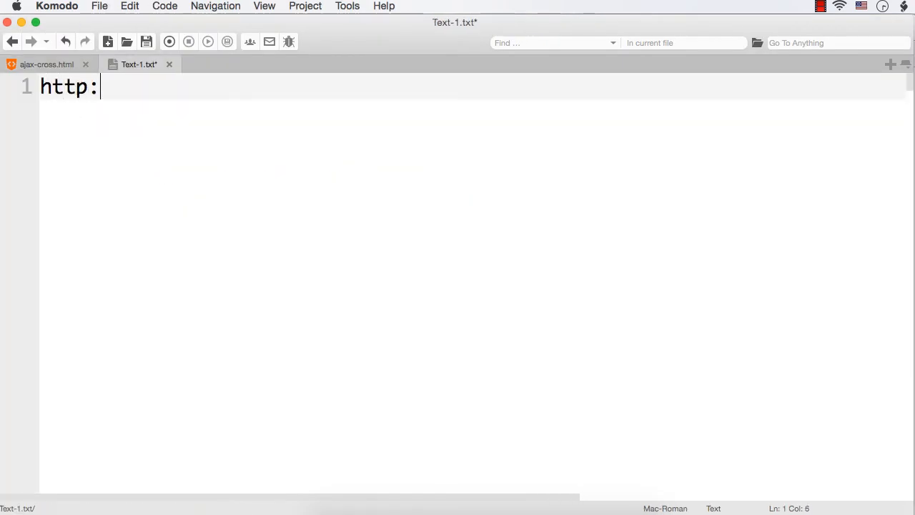
pyautogui.write('//abc.c')
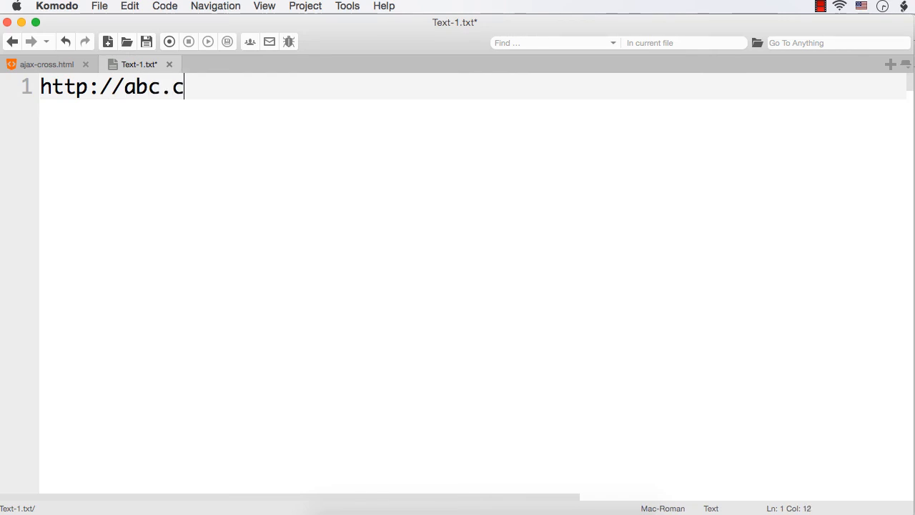
pyautogui.write('om')
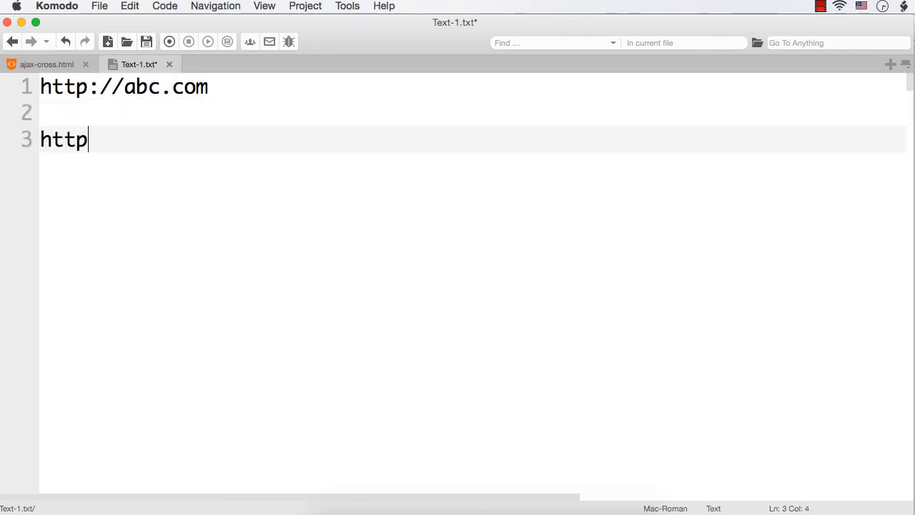
pyautogui.write('://')
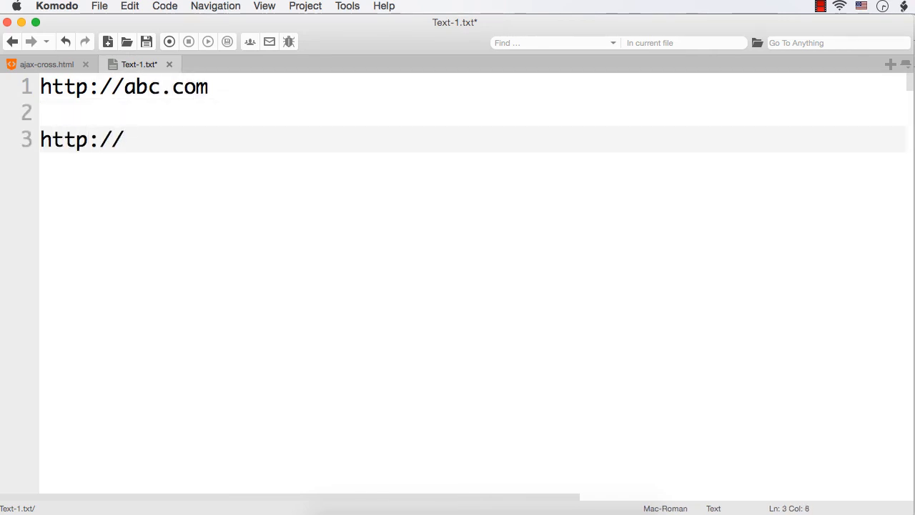
pyautogui.write('xyz.com')
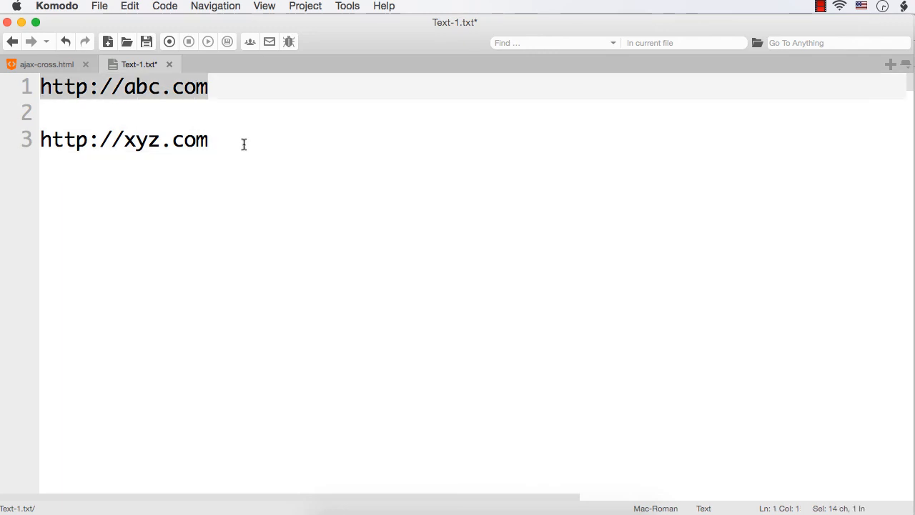
pyautogui.click(209, 139)
pyautogui.write('https')
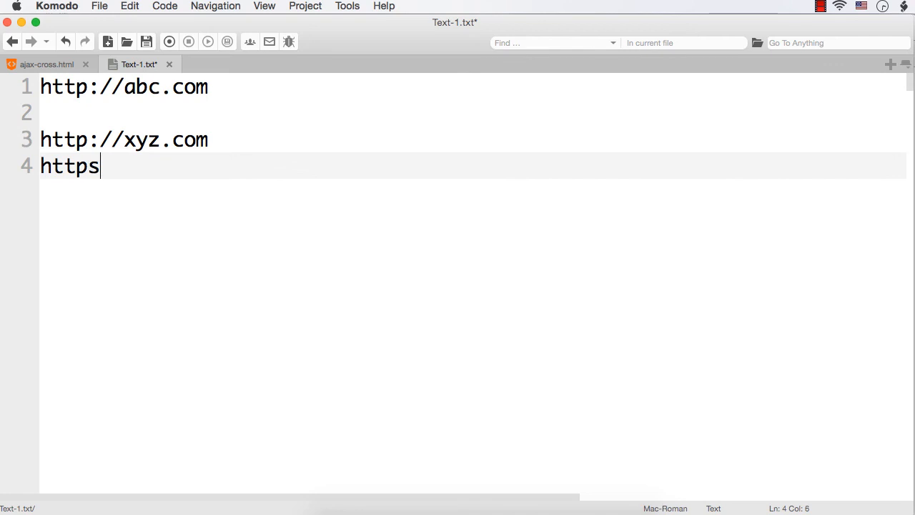
pyautogui.write('://abc.')
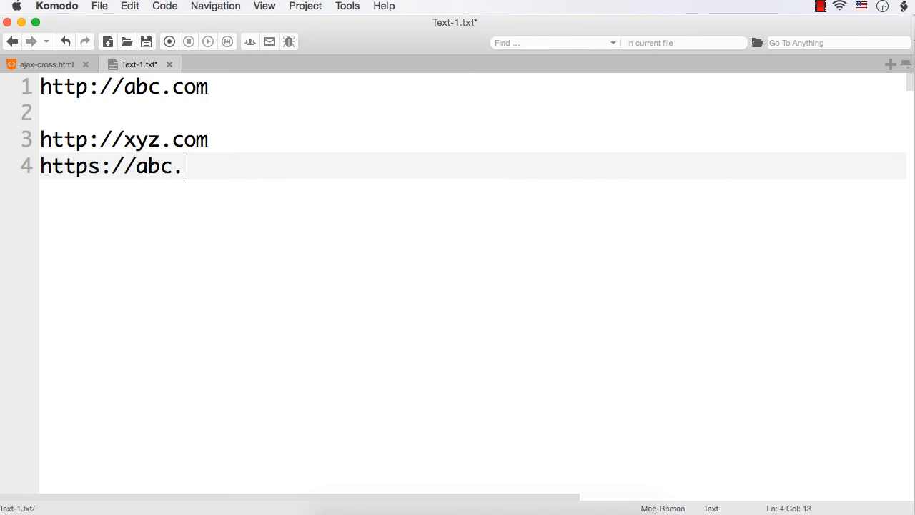
pyautogui.write('com')
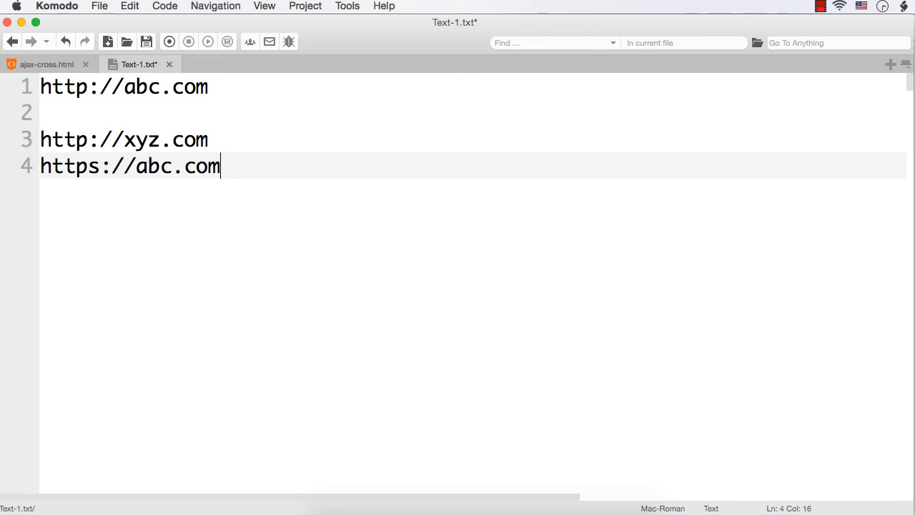
pyautogui.doubleClick(69, 166)
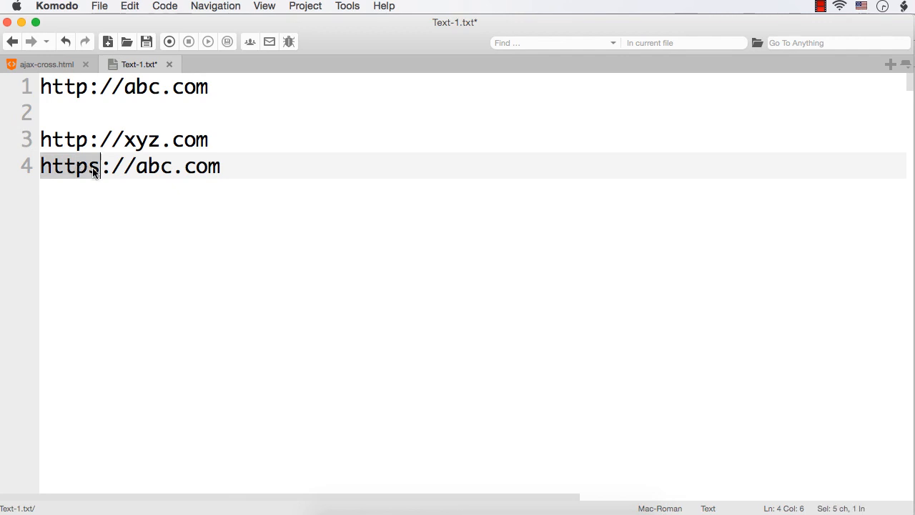
pyautogui.moveTo(219, 157)
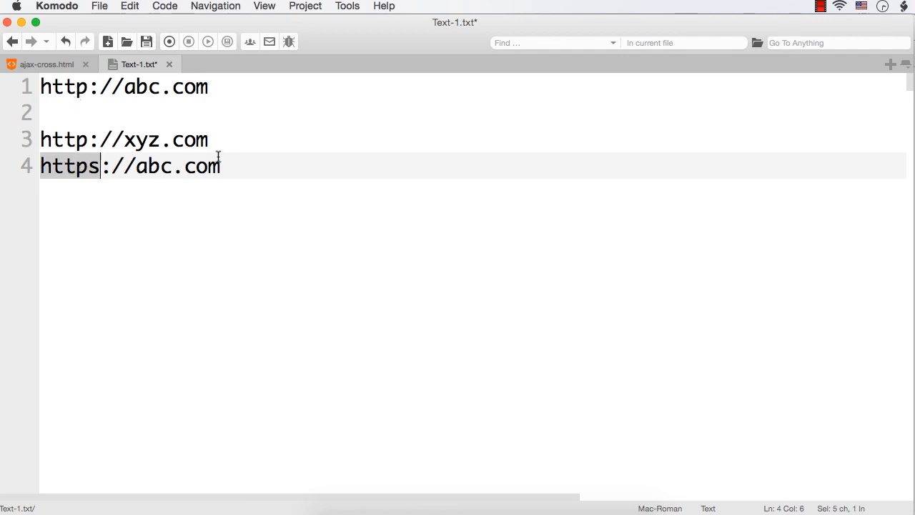
pyautogui.press('Return')
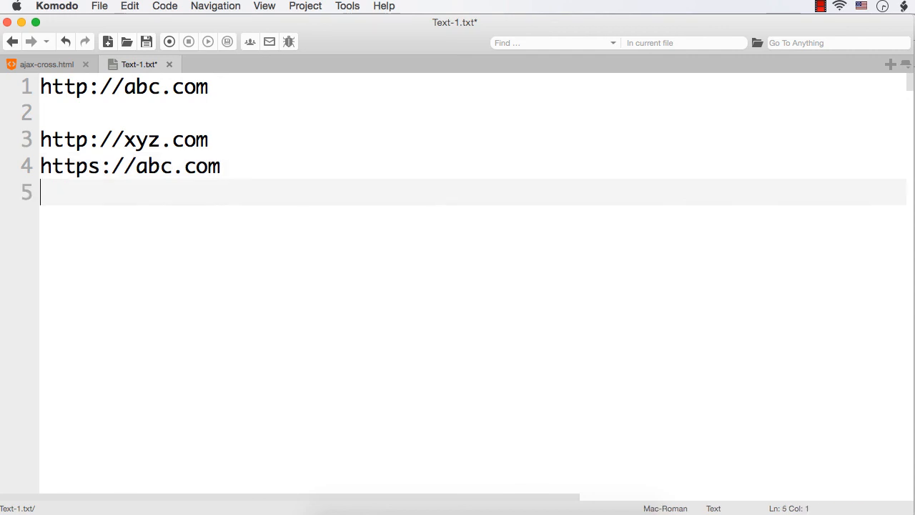
pyautogui.write('http:')
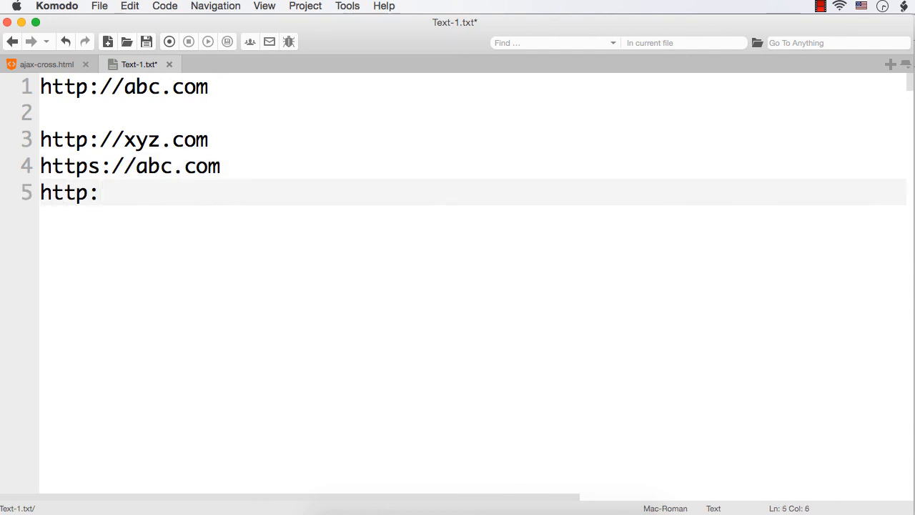
pyautogui.write('//www')
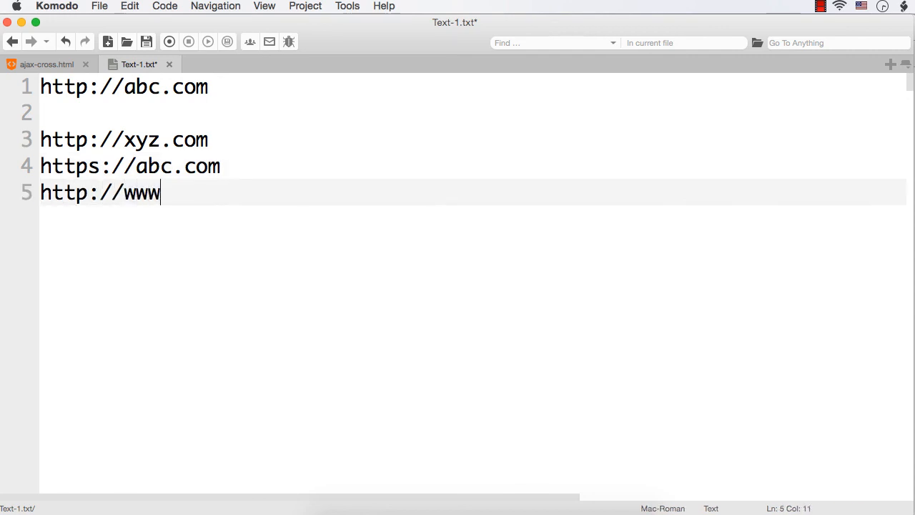
pyautogui.write('.abc')
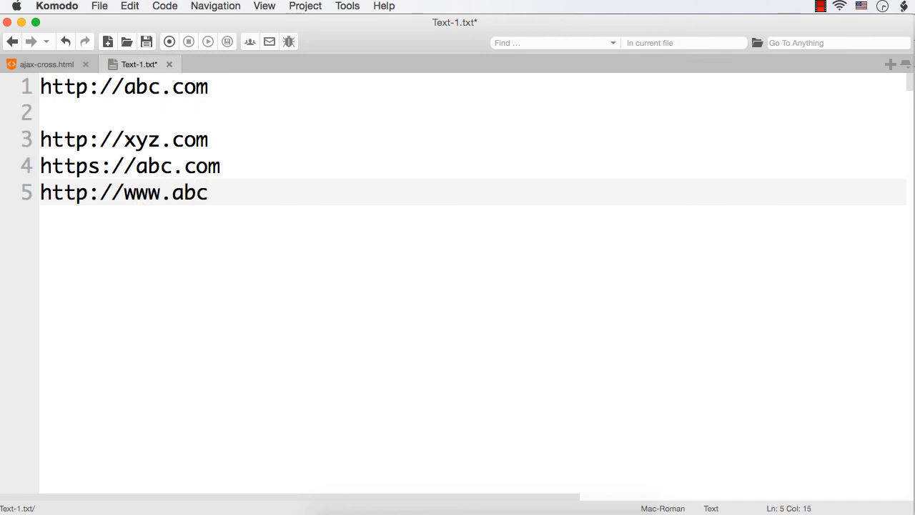
pyautogui.write('.com')
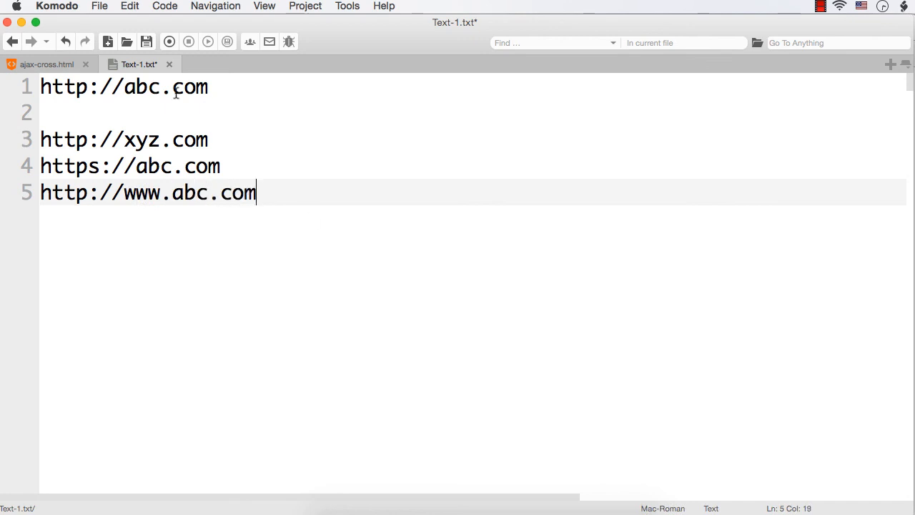
pyautogui.tripleClick(148, 192)
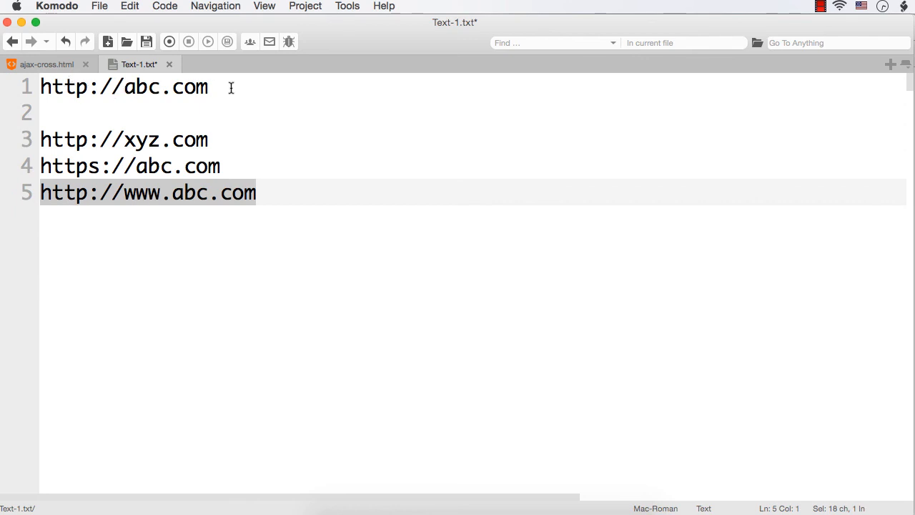
pyautogui.click(274, 192)
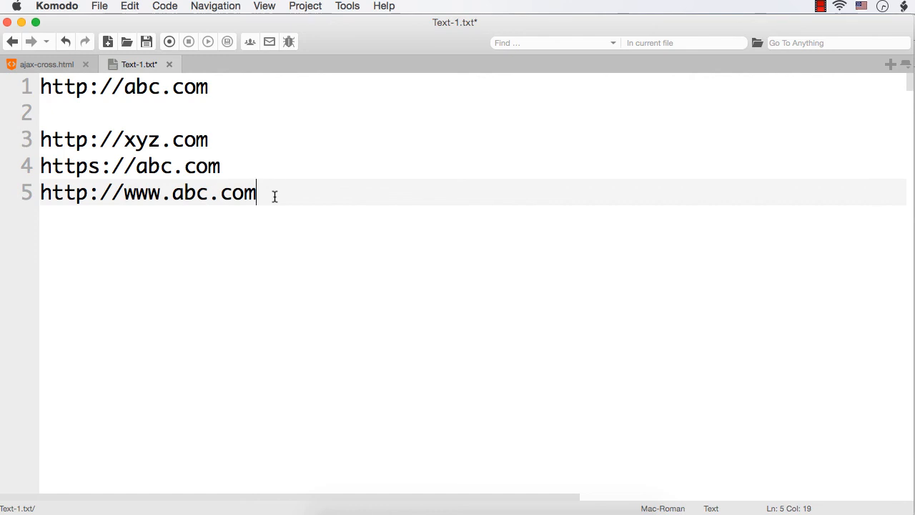
pyautogui.write('http')
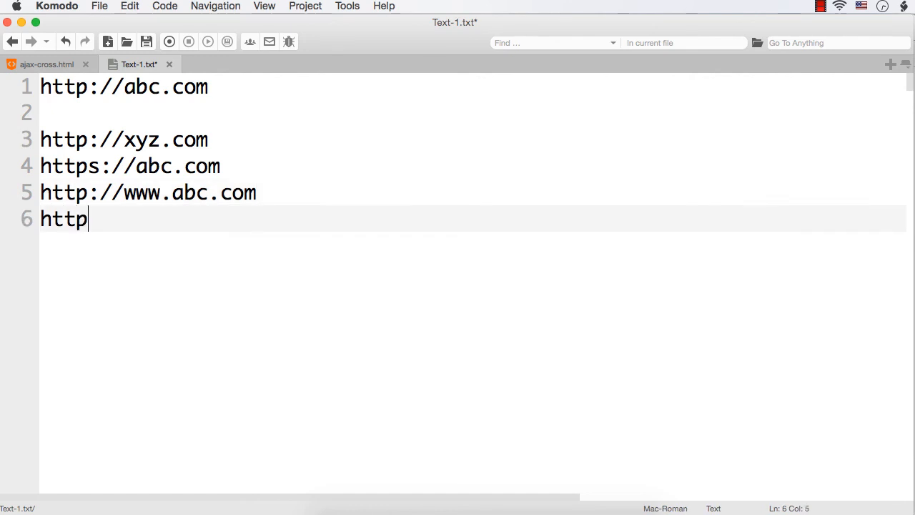
pyautogui.write('://')
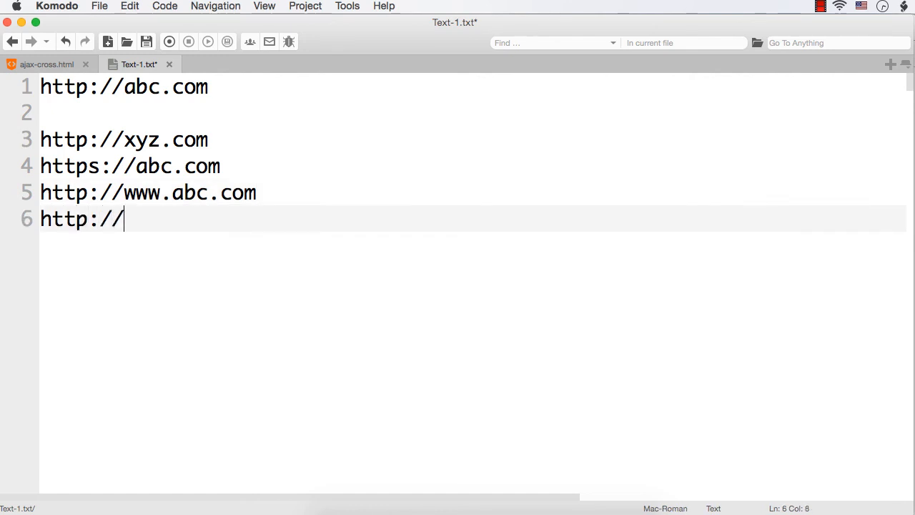
pyautogui.write('ab')
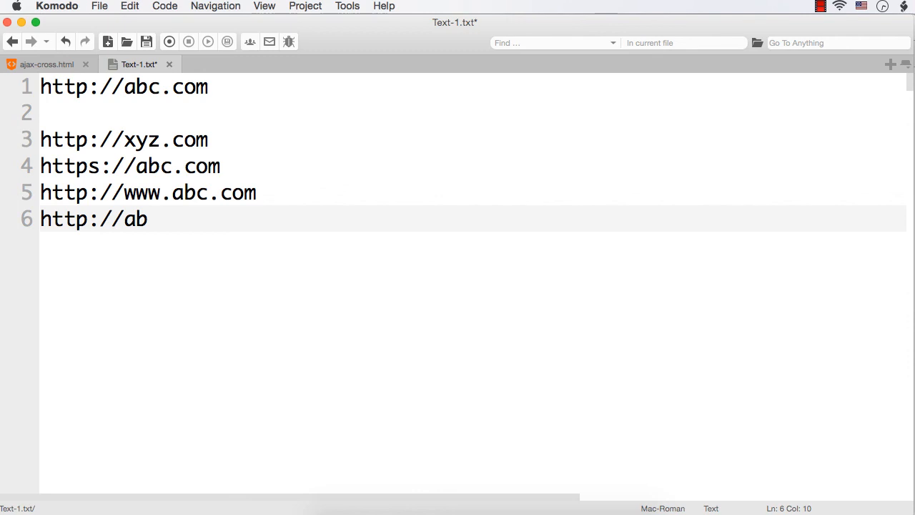
pyautogui.write('.com:8')
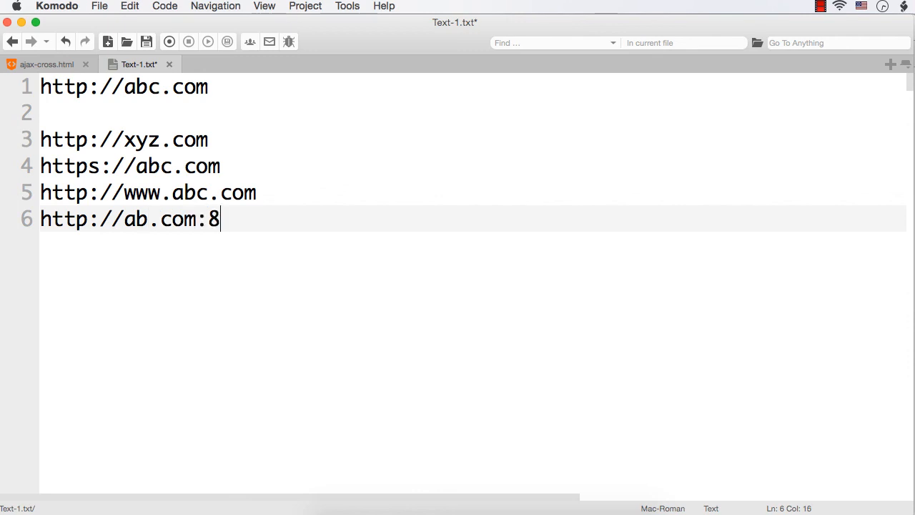
pyautogui.write('080')
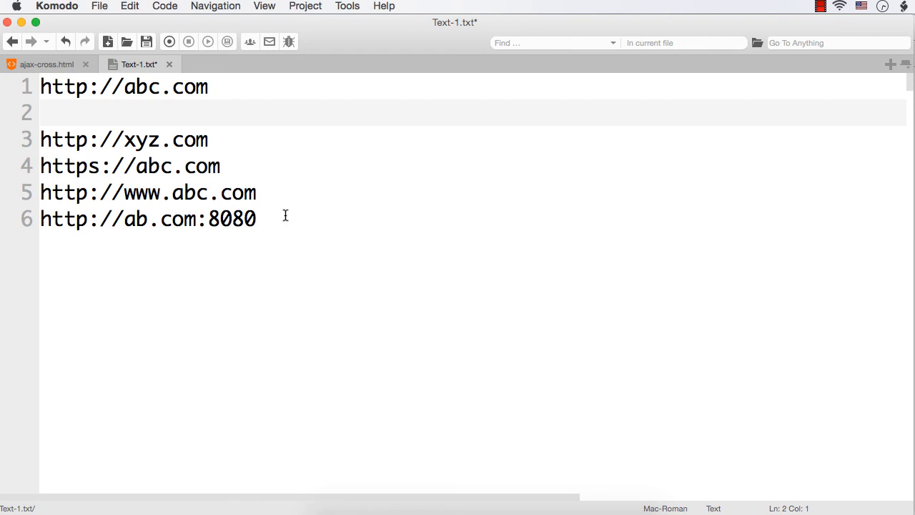
pyautogui.click(209, 87)
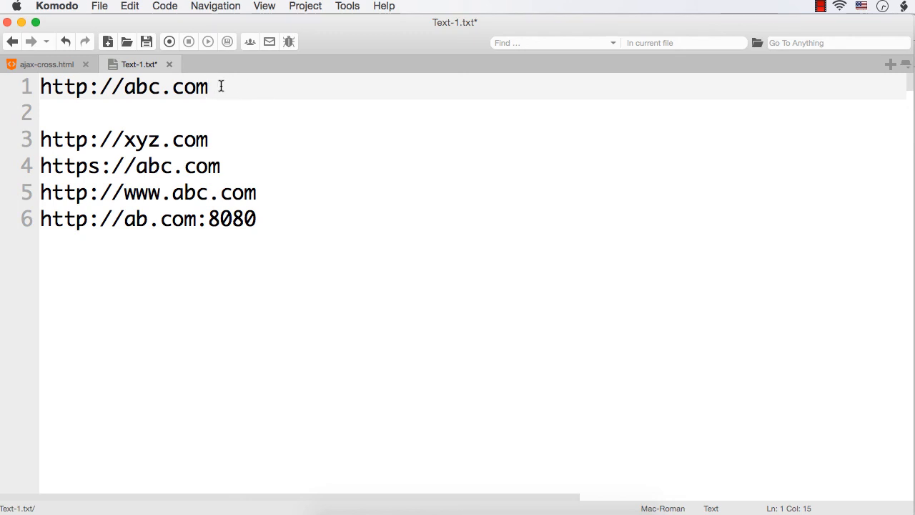
pyautogui.moveTo(242, 86)
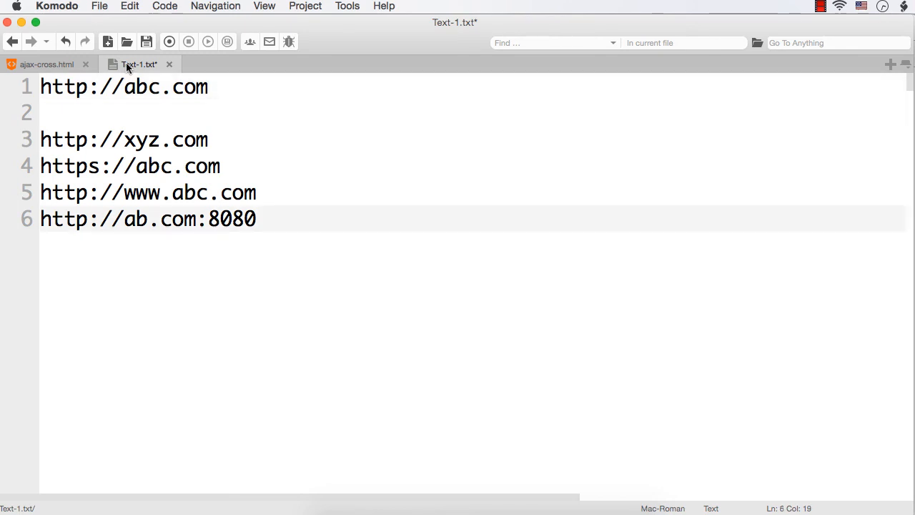
pyautogui.click(48, 63)
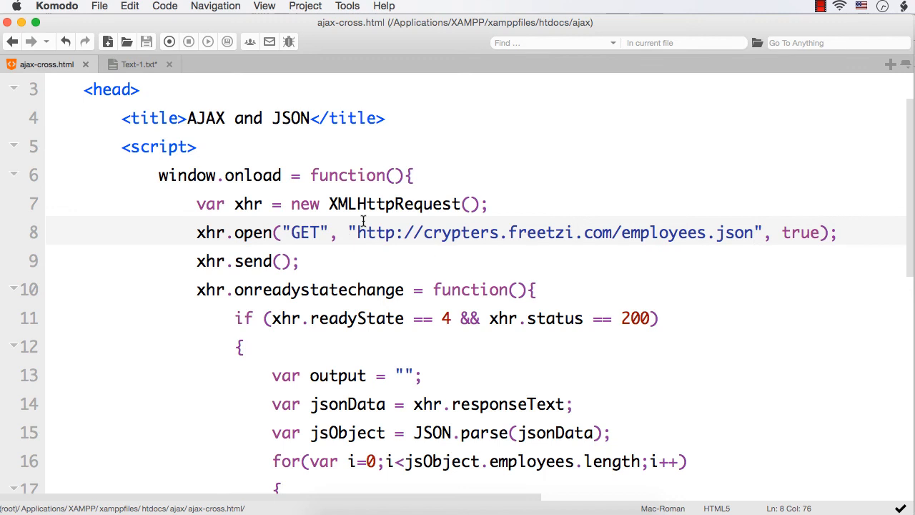
pyautogui.click(753, 233)
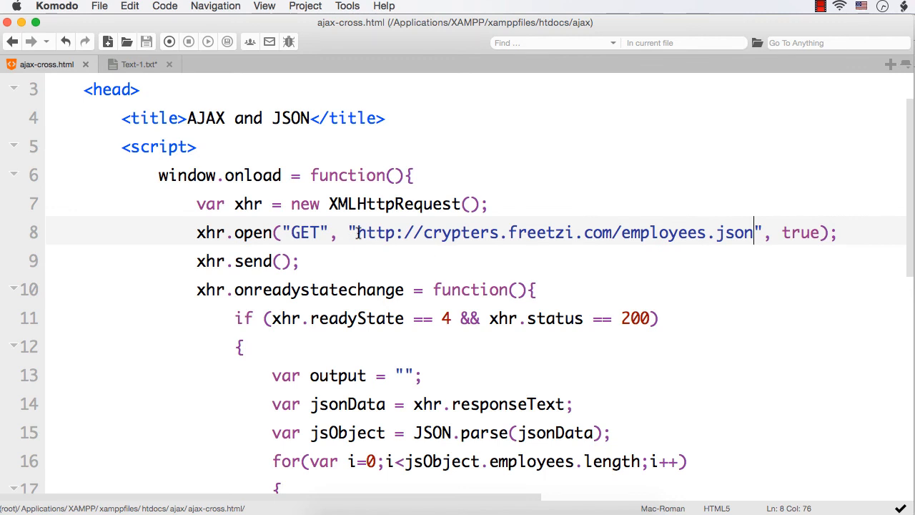
pyautogui.moveTo(315, 267)
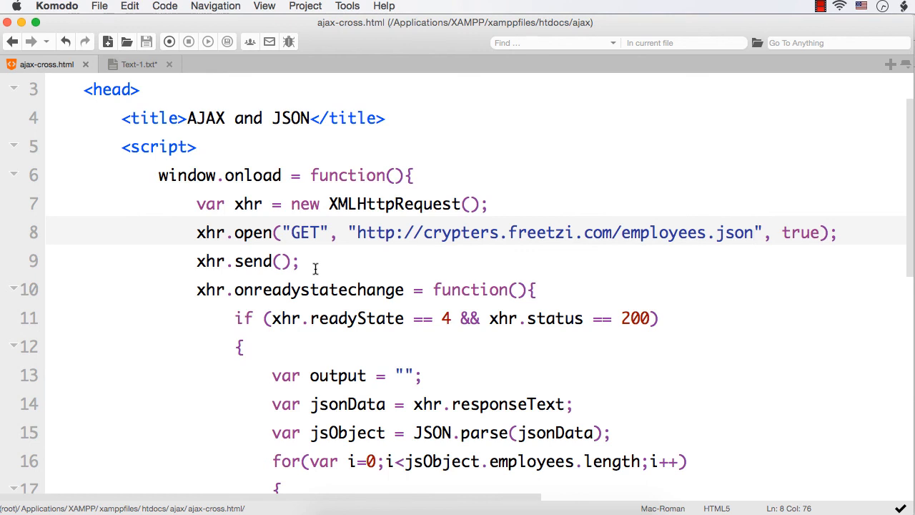
pyautogui.click(753, 232)
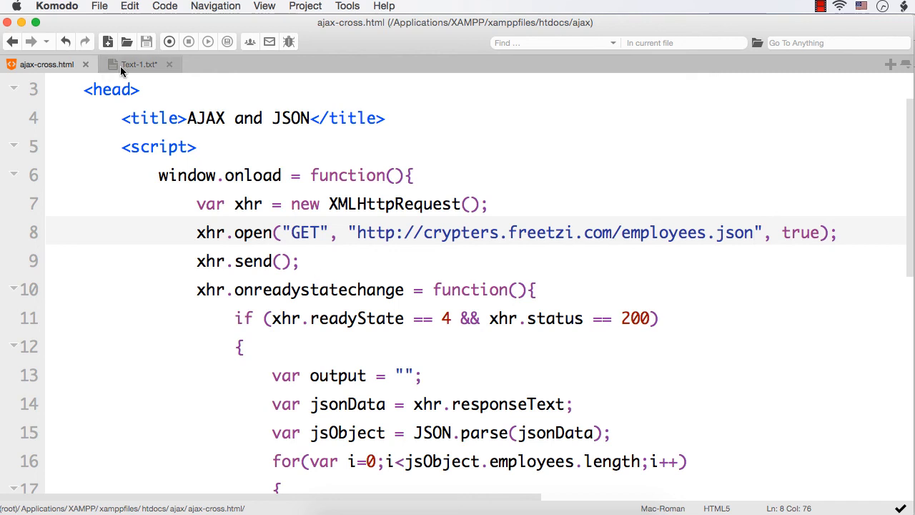
pyautogui.click(138, 64)
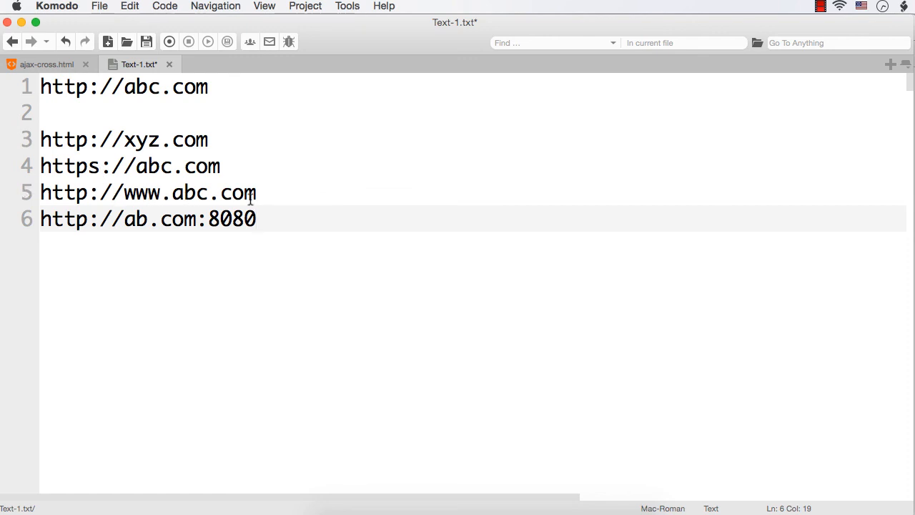
# - Place the caret after 'ab' on line 6 to correct it to abc
pyautogui.click(148, 218)
pyautogui.write('c')
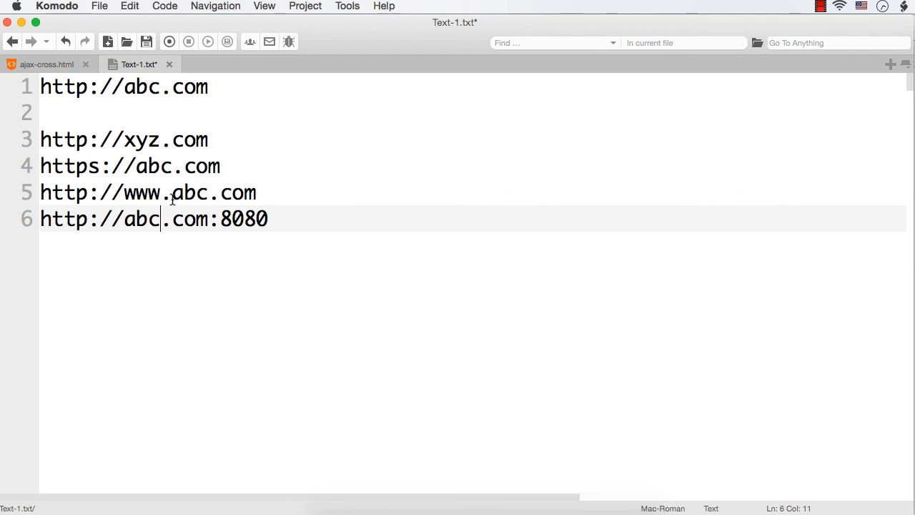
pyautogui.moveTo(240, 206)
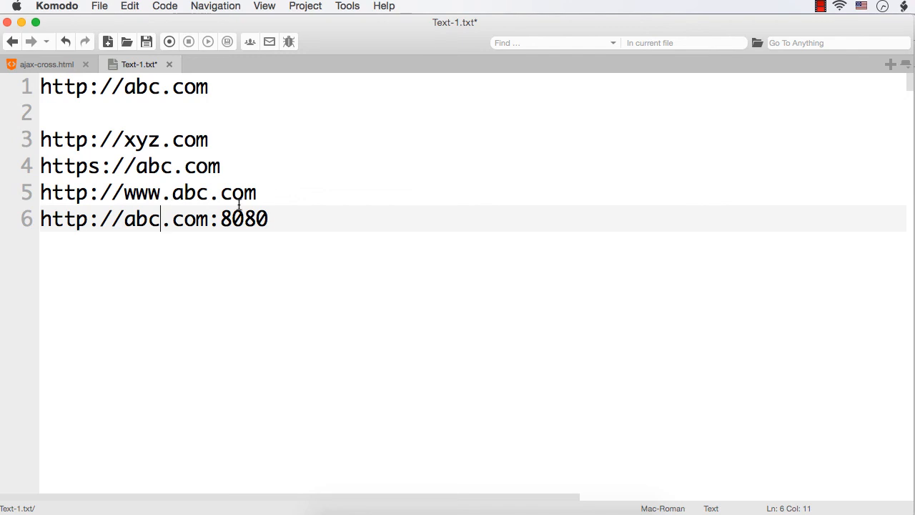